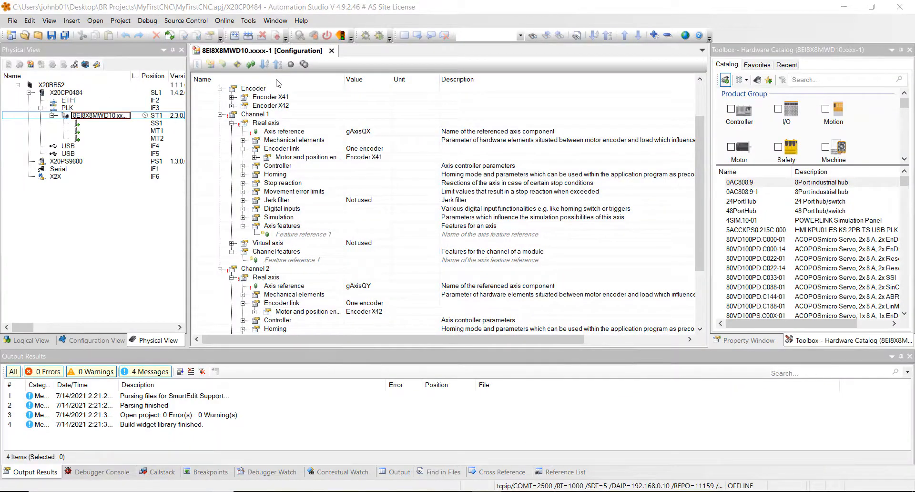
mouse_move(333, 51)
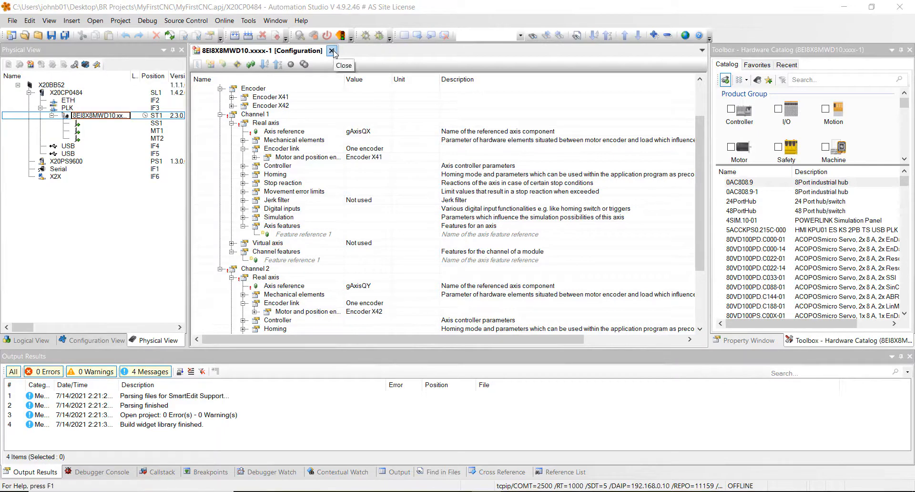
Close the 8EI8X8MWD10 drive configuration and show MyFirstCNC in the Logical View.
left_click(332, 50)
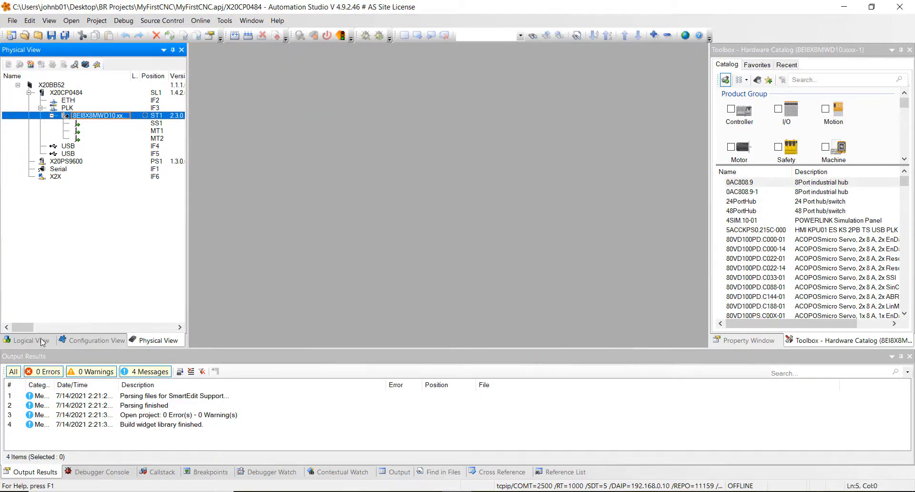
left_click(27, 340)
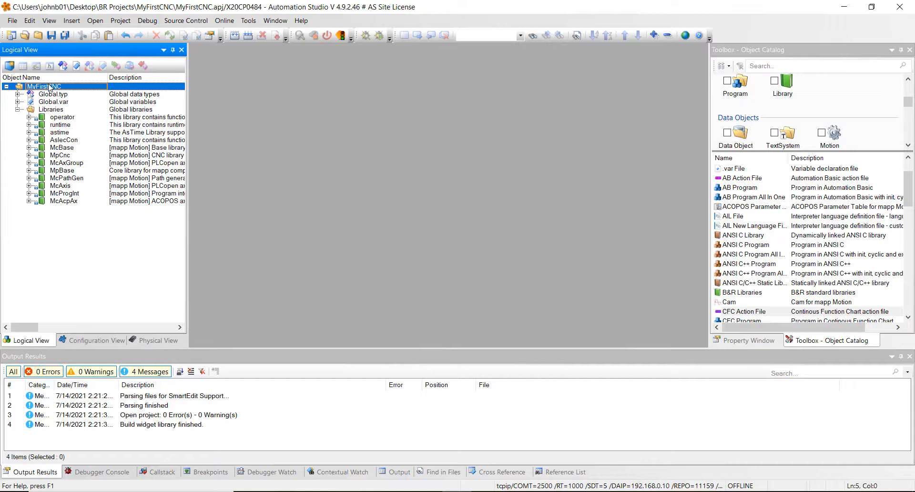
Add the CncProg CNC program to MyFirstCNC and open CncProg.cnc.
left_click(42, 87)
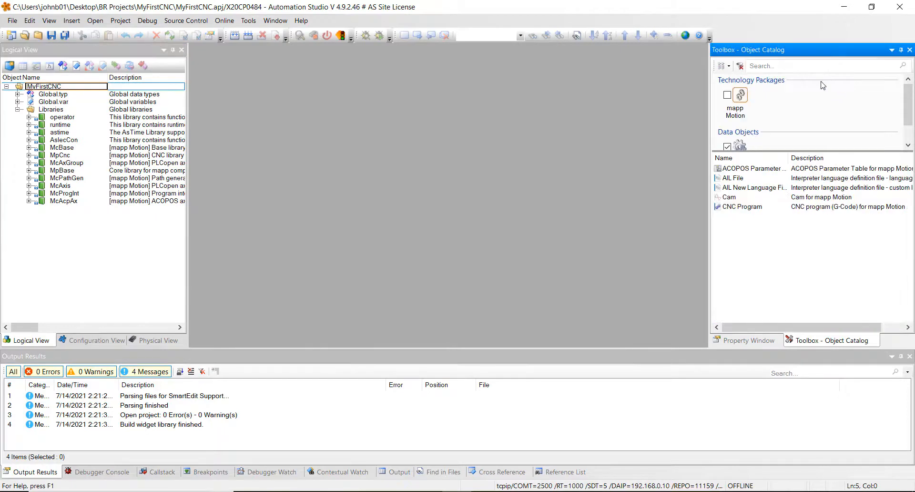
mouse_move(750, 210)
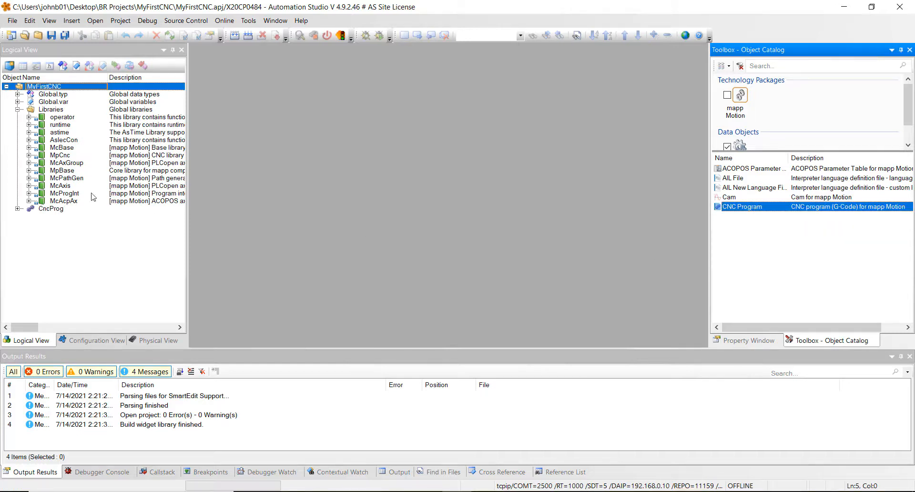
left_click(51, 208)
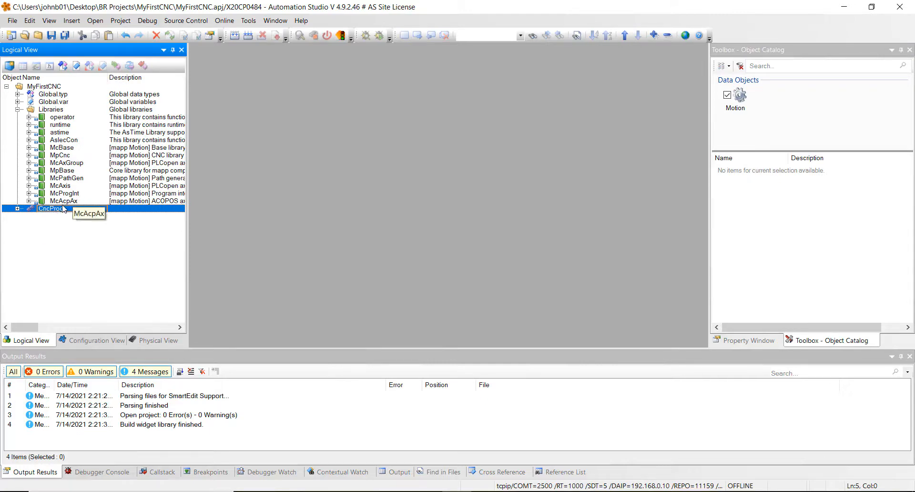
double_click(52, 209)
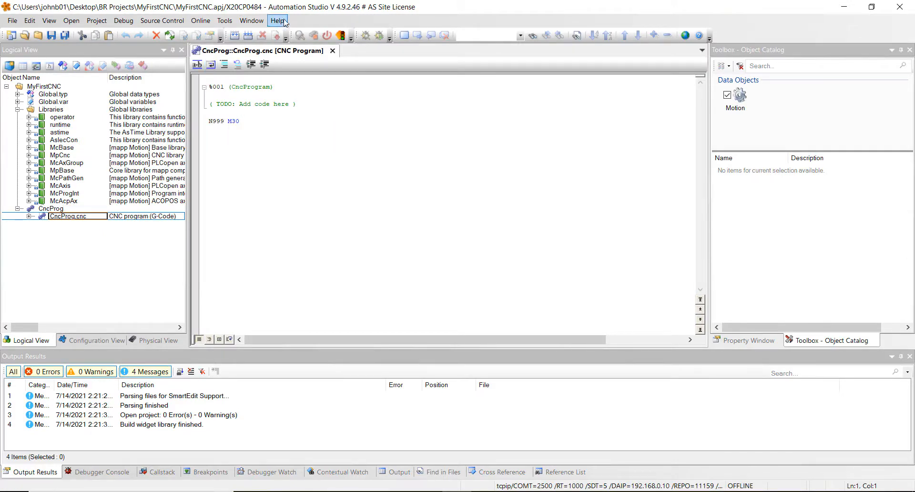
Launch Help Explorer and expand Motion control > mapp Motion > Guides > Getting started > CNC.
left_click(278, 20)
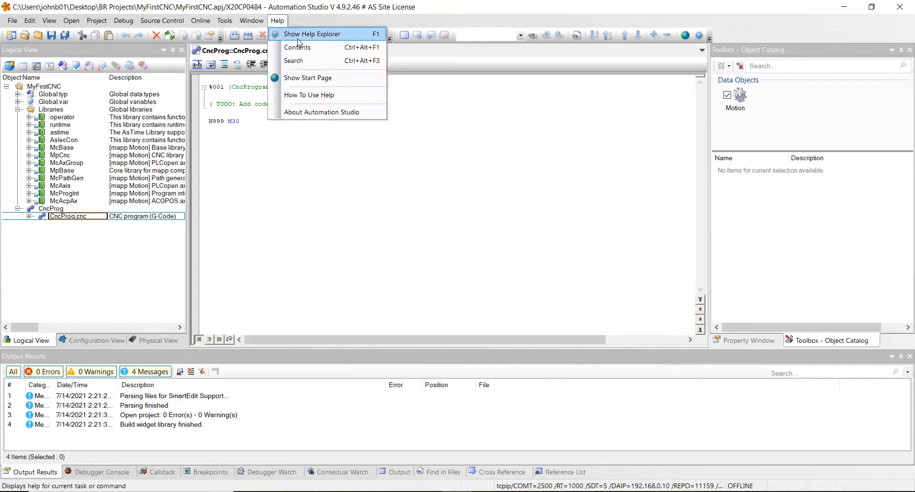
left_click(311, 33)
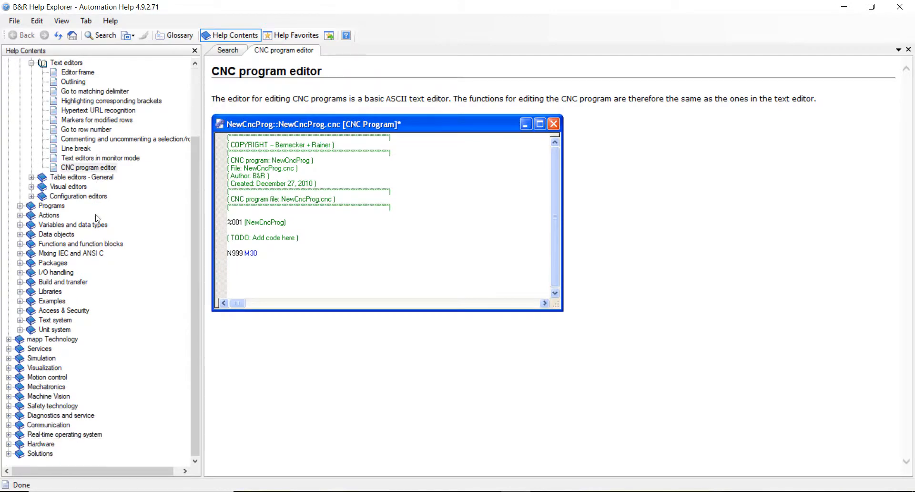
mouse_move(9, 367)
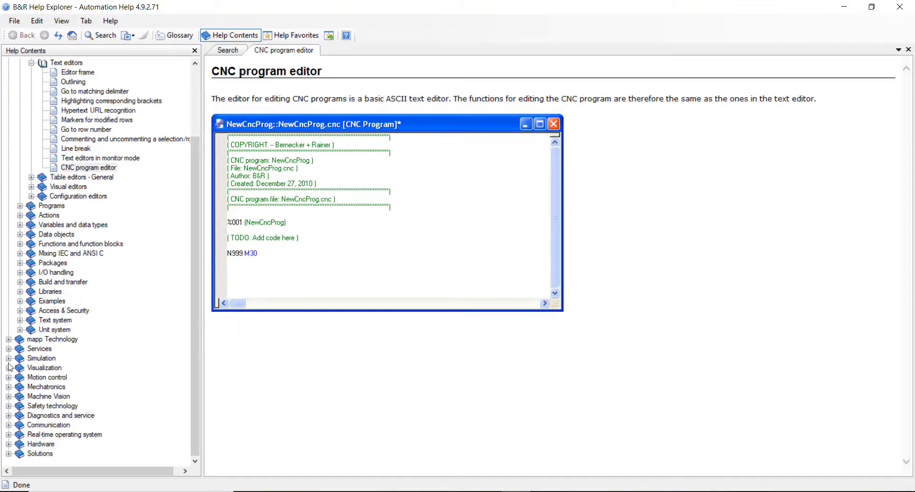
left_click(9, 377)
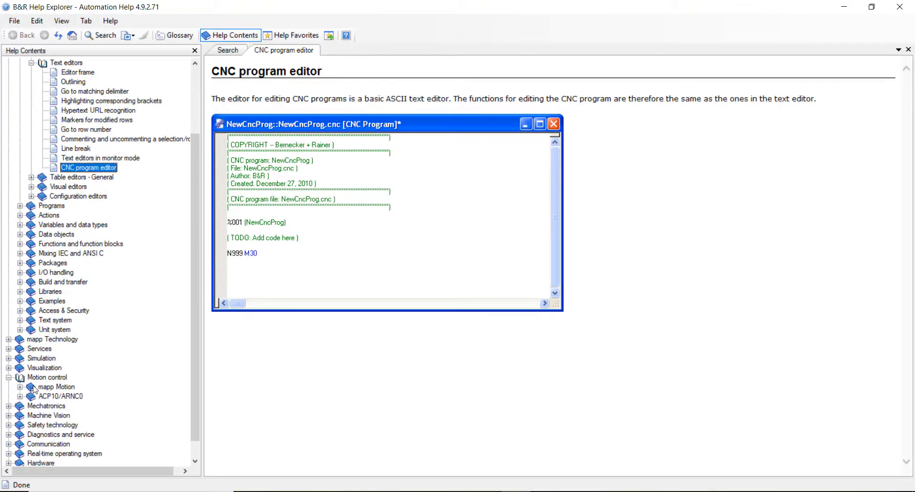
left_click(20, 387)
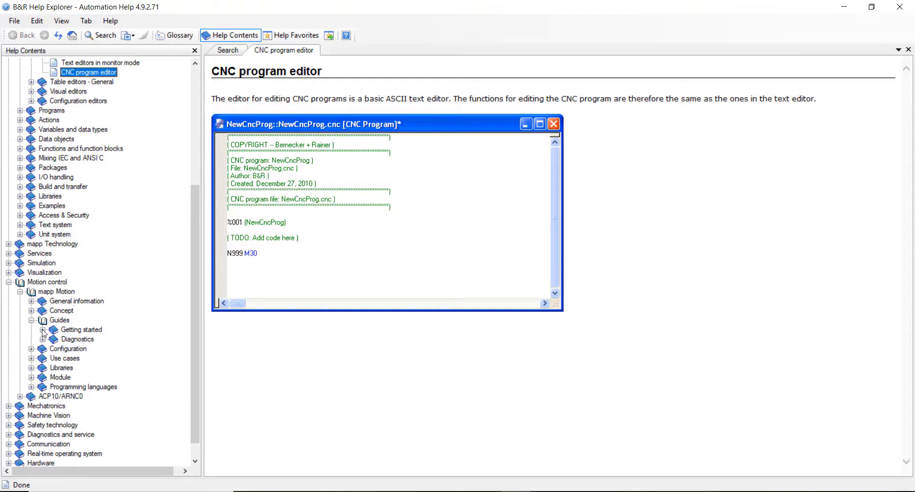
left_click(31, 329)
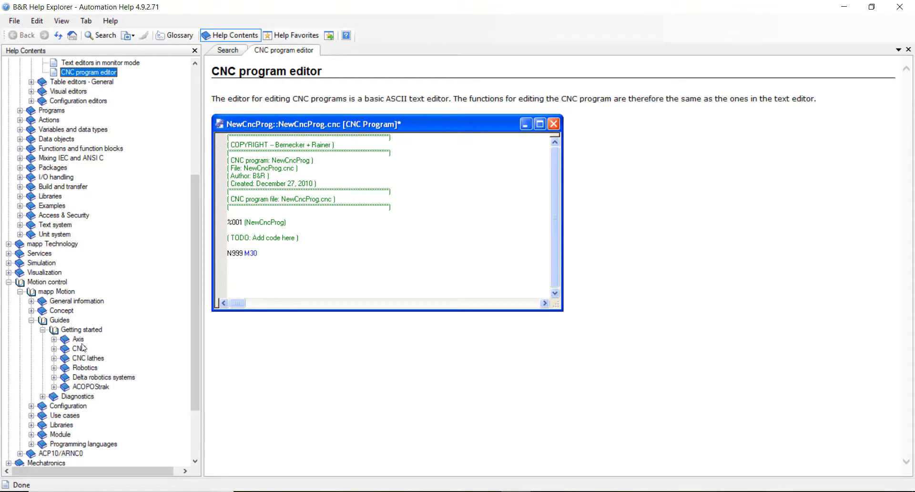
left_click(53, 348)
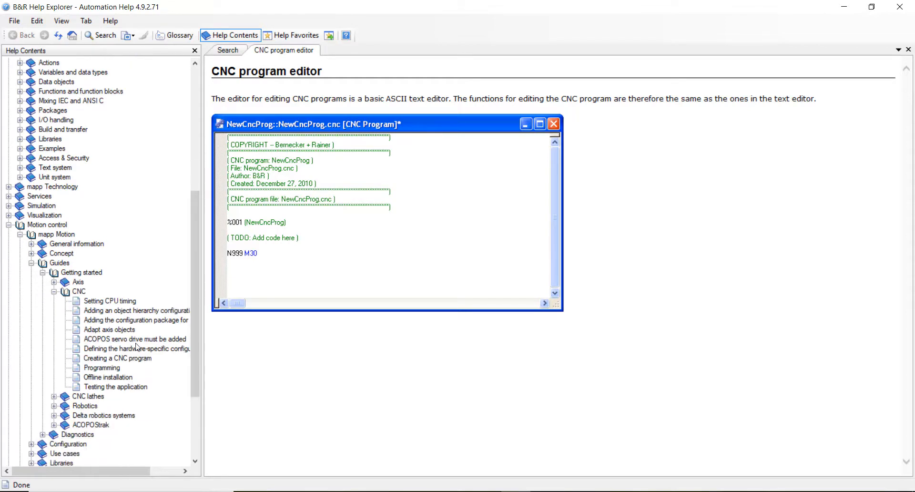
scroll("down", 3)
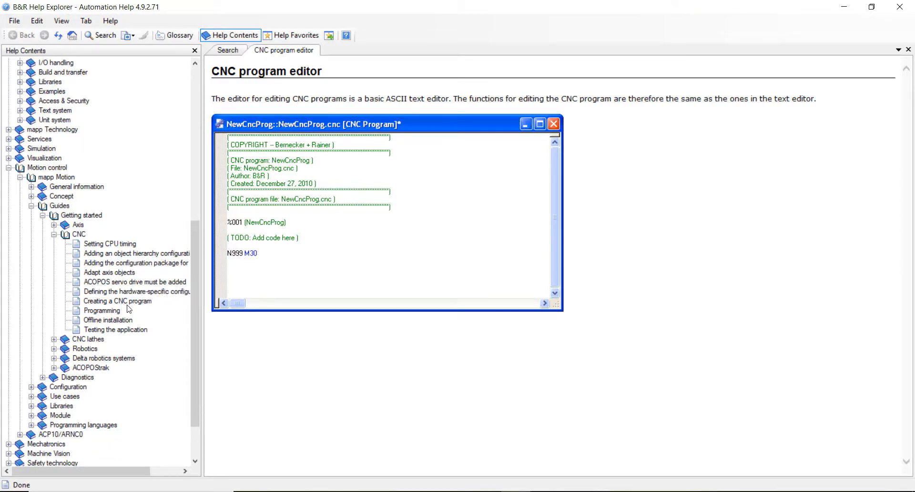
Show the 'Creating a CNC program' topic and select its sample G-code.
left_click(118, 301)
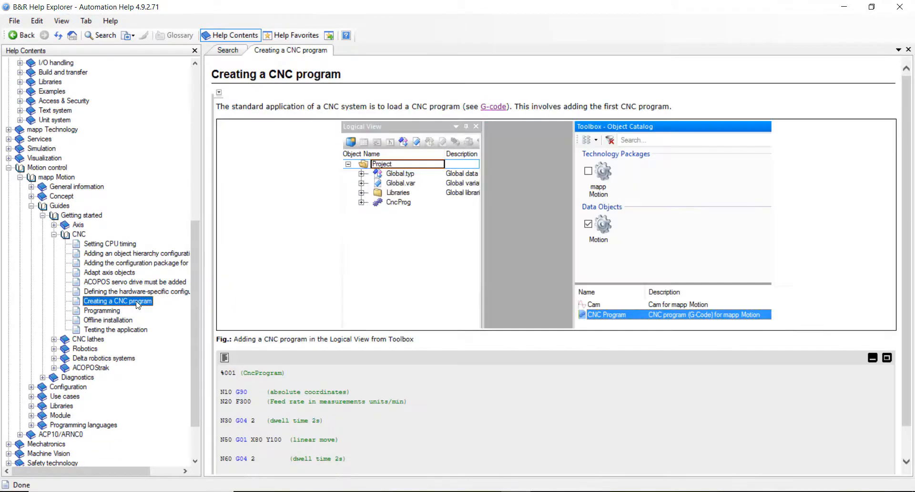
scroll("down", 3)
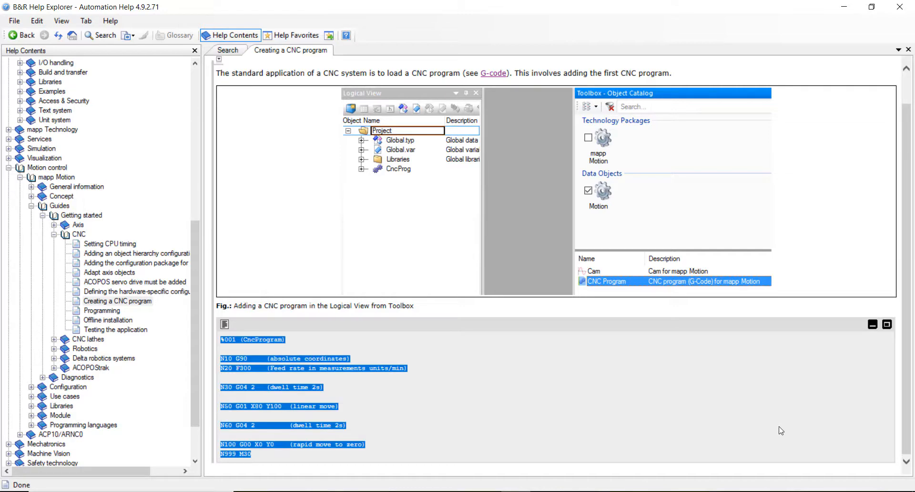
mouse_move(768, 434)
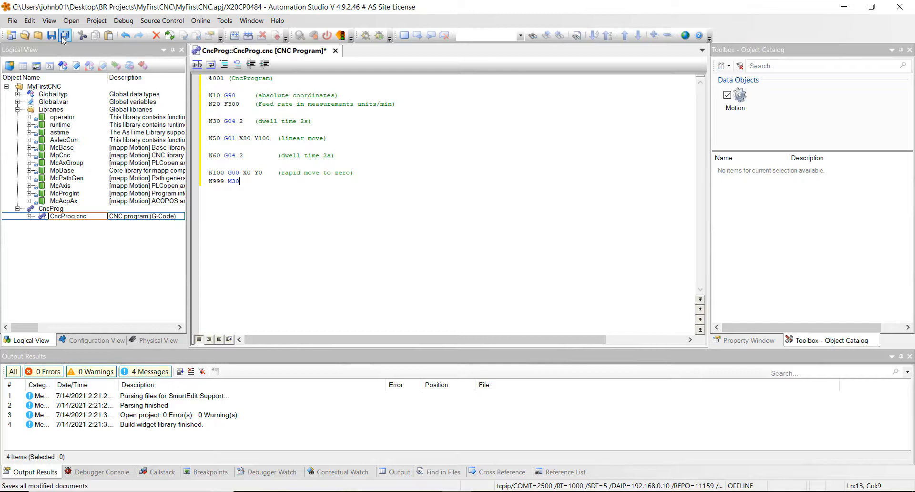
Save CncProg.cnc containing the pasted sample G-code.
left_click(63, 36)
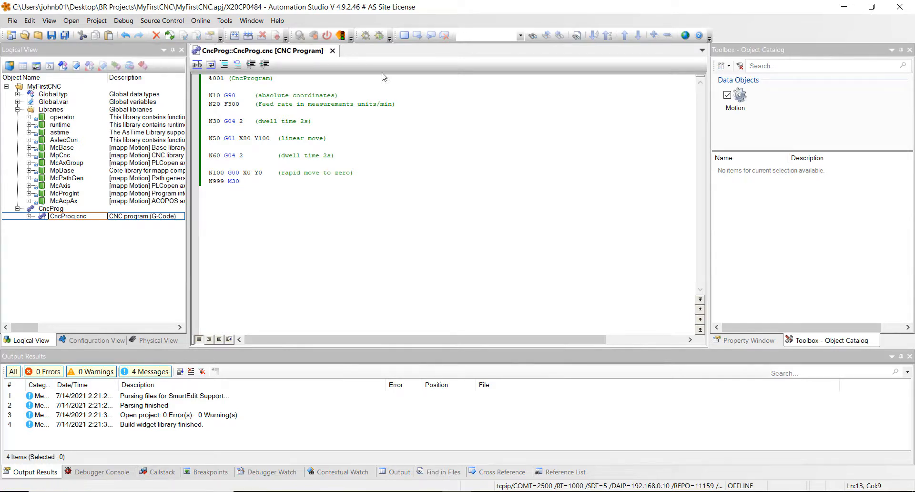
mouse_move(296, 106)
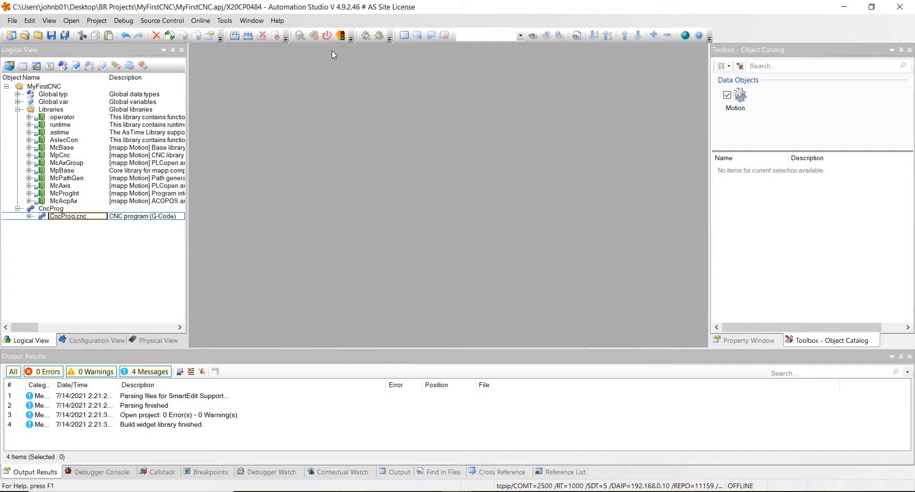
Close CncProg.cnc and select the MyFirstCNC project root for a new ST program.
left_click(67, 216)
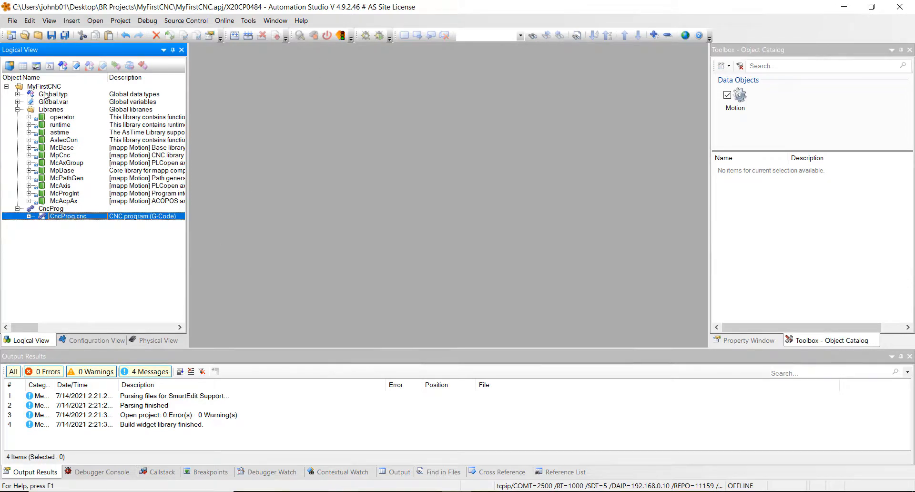
left_click(43, 86)
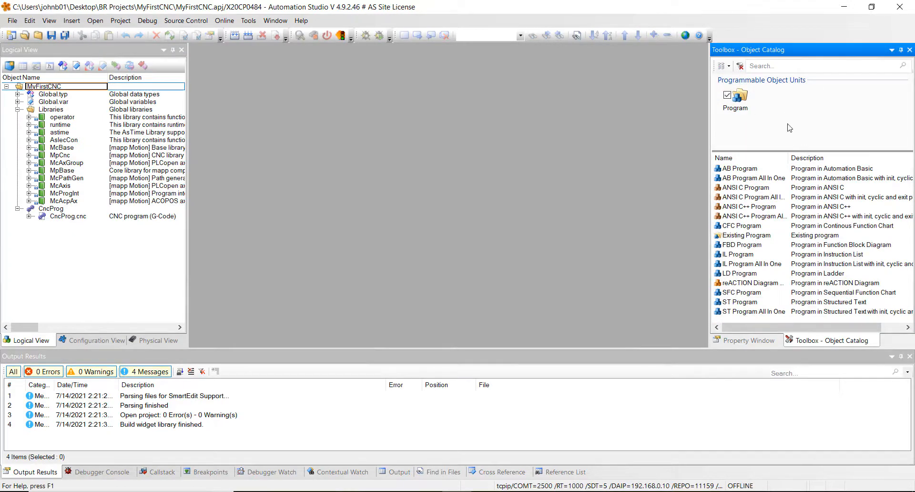
mouse_move(754, 311)
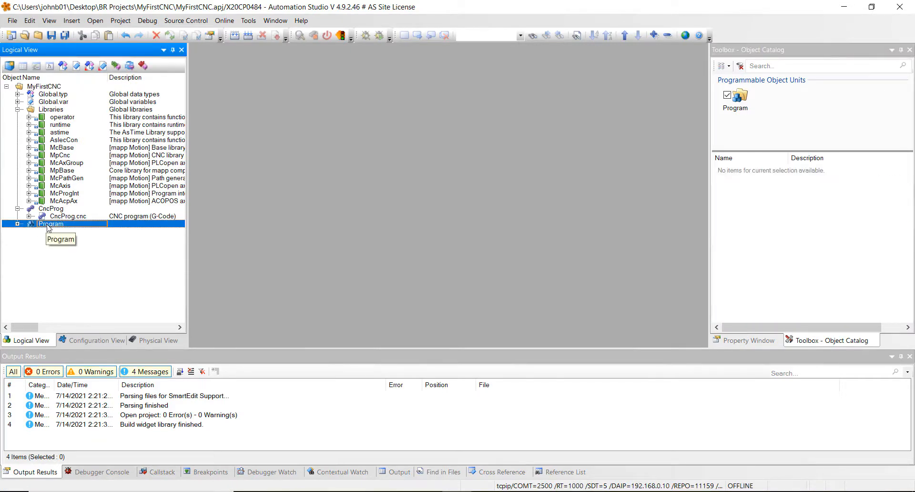
mouse_move(81, 233)
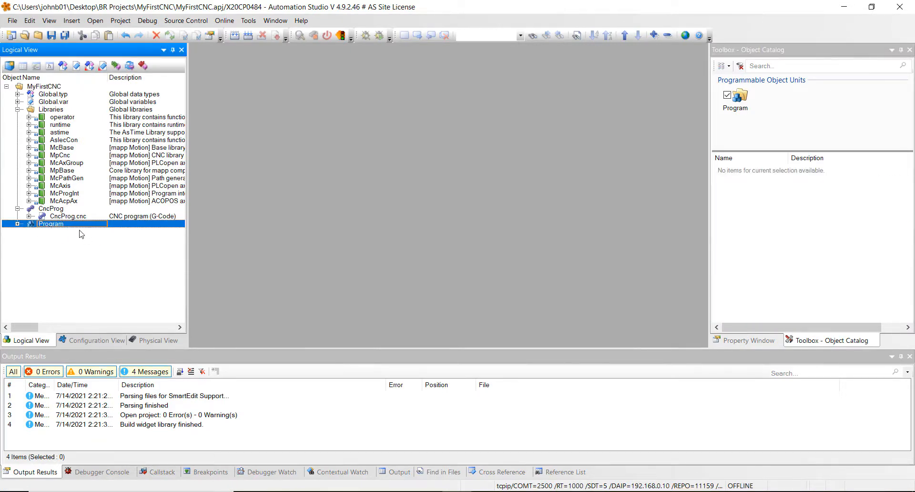
mouse_move(51, 224)
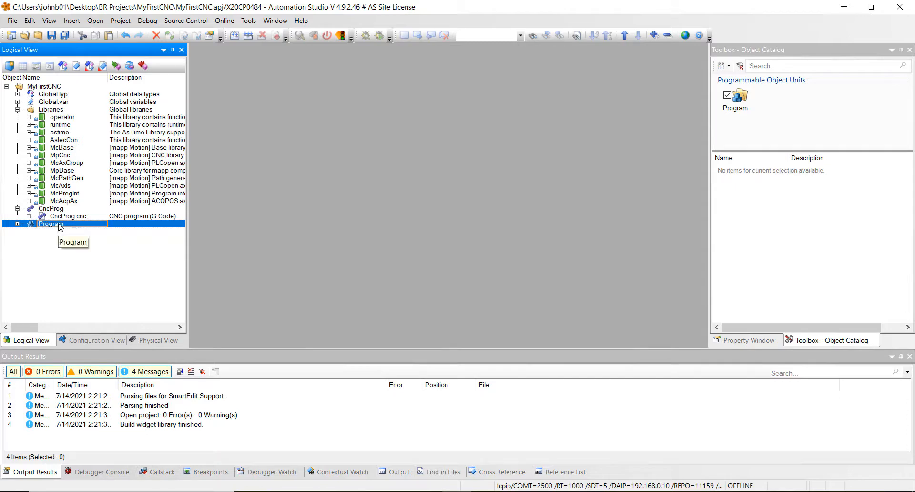
Expand Program to open Main.st and use the Variables.var context menu.
double_click(51, 224)
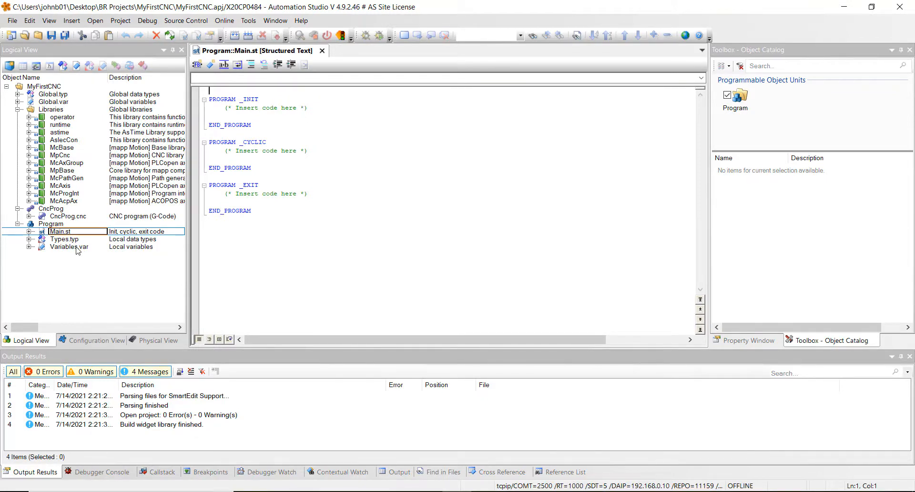
mouse_move(69, 247)
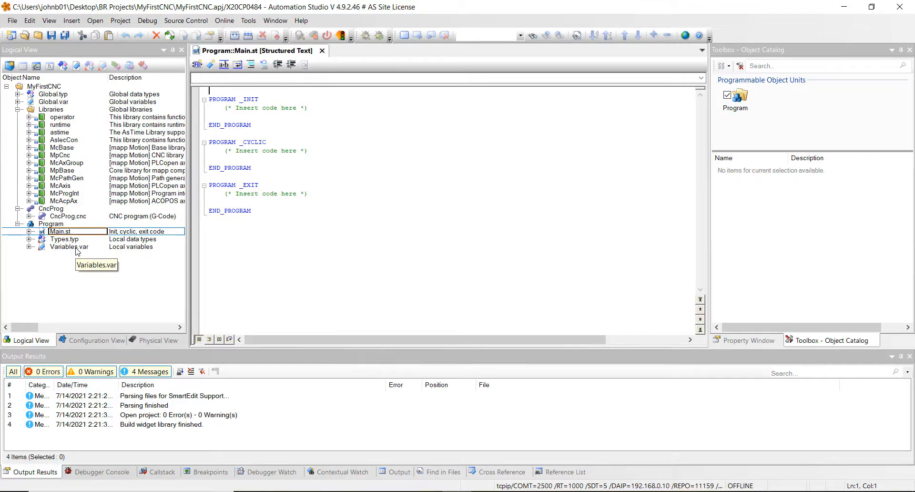
right_click(69, 247)
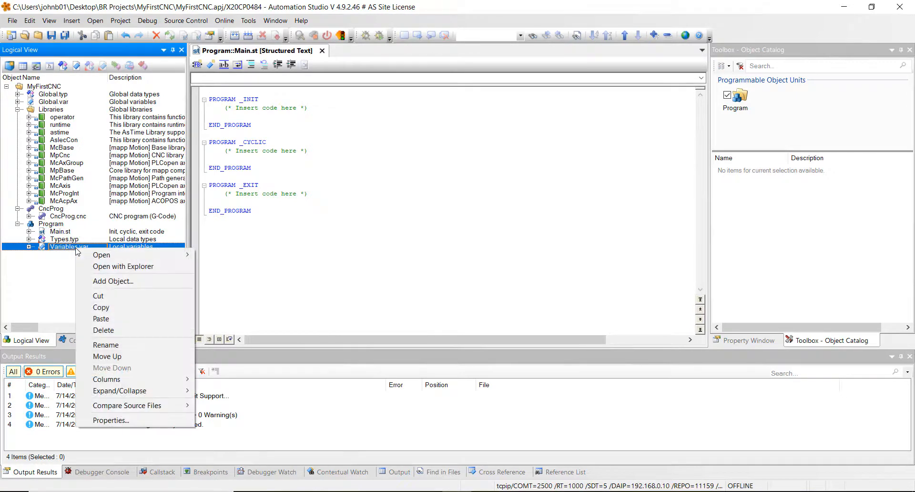
left_click(101, 255)
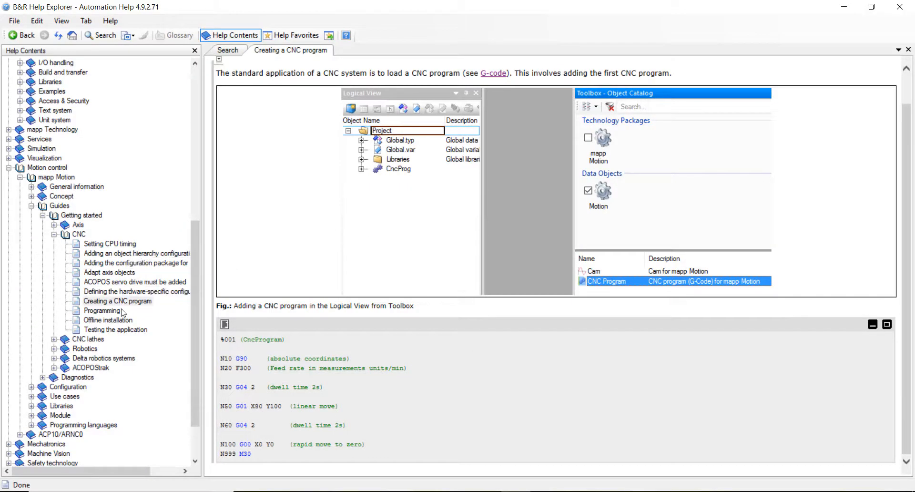
mouse_move(117, 317)
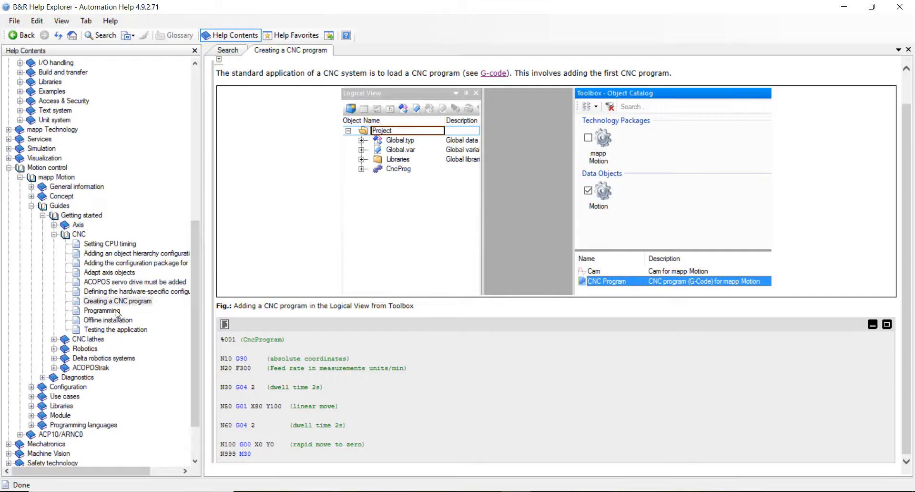
Declare MpCnc2Axis_0 and CncParameters in Variables.var from the Programming guide, save and close.
left_click(102, 311)
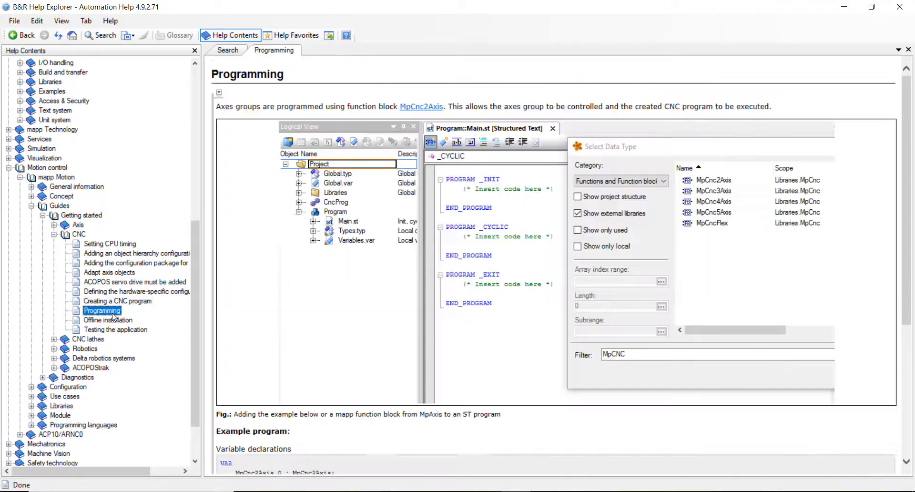
scroll("down", 3)
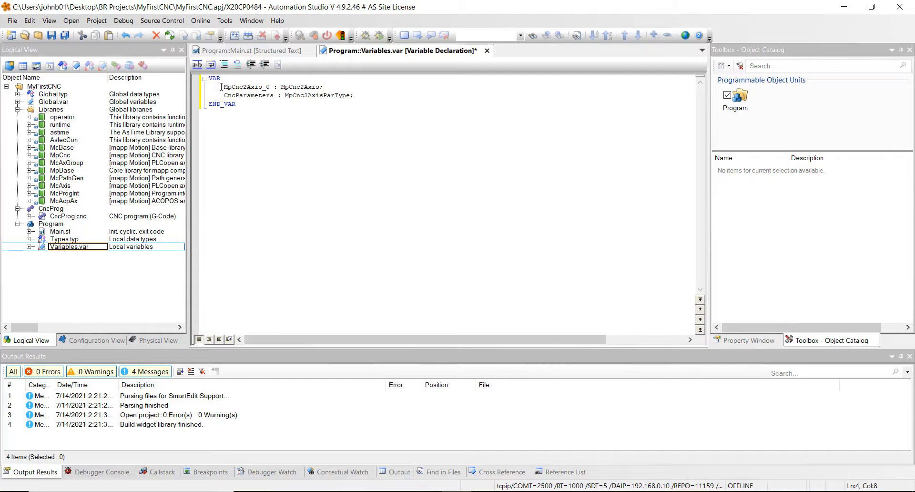
left_click(65, 36)
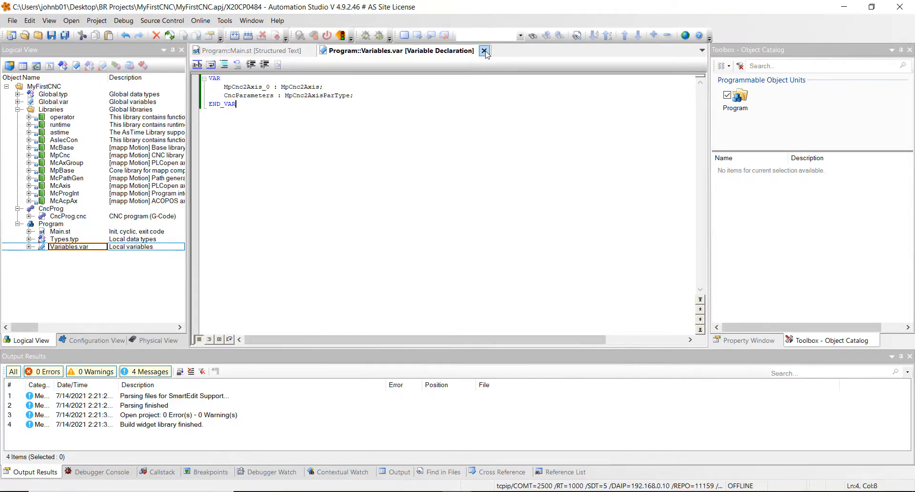
left_click(485, 51)
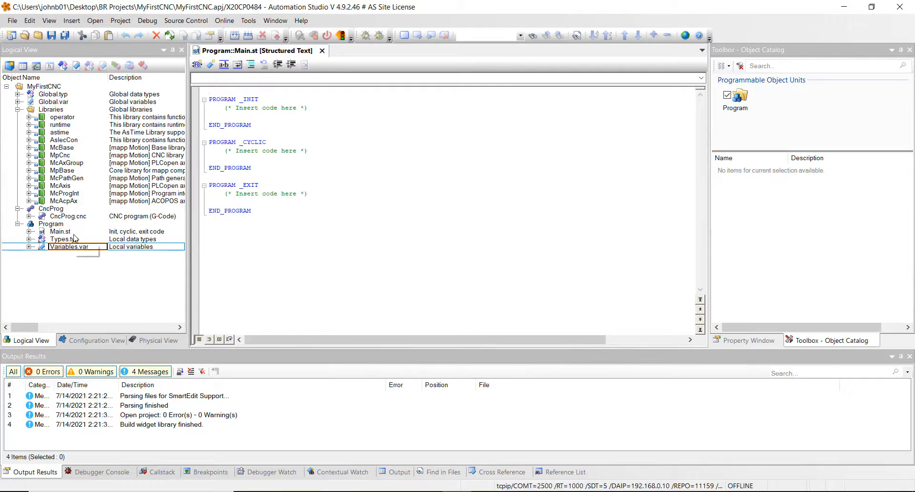
left_click(59, 231)
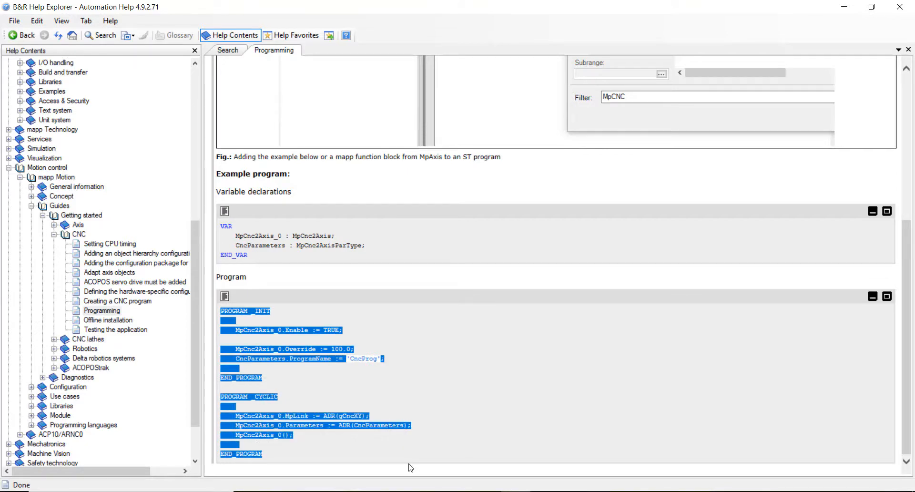
mouse_move(423, 461)
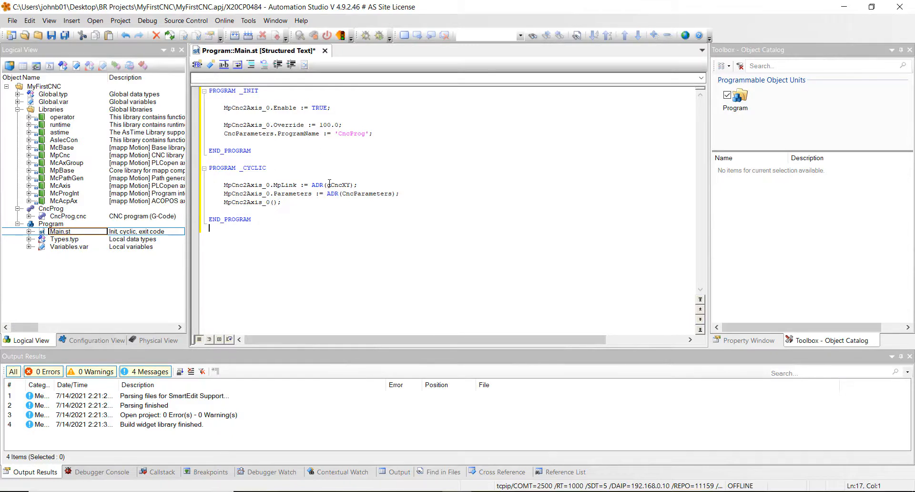
mouse_move(64, 36)
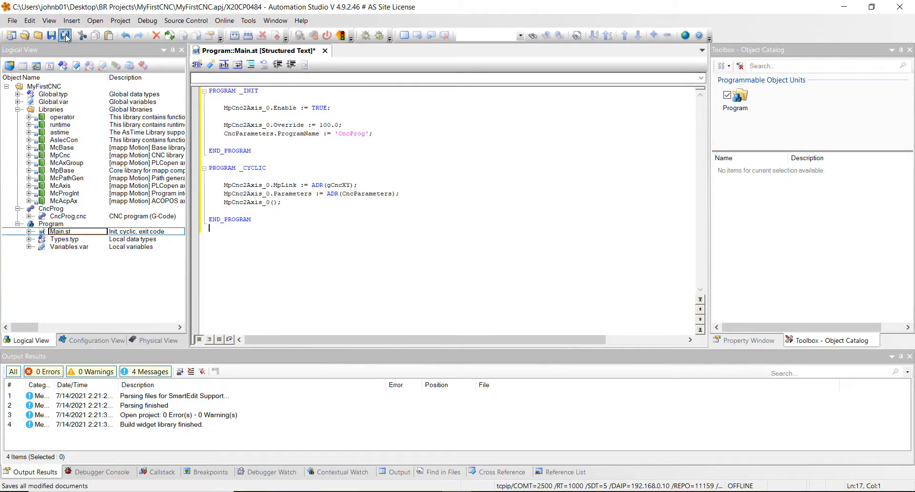
Save Main.st with the MpCnc2Axis_0 init and cyclic code for CncProg.
left_click(64, 35)
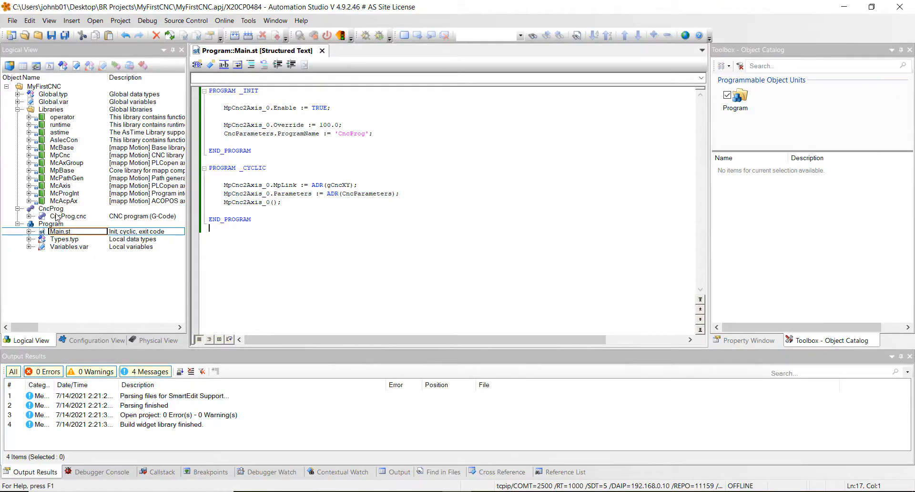
mouse_move(328, 171)
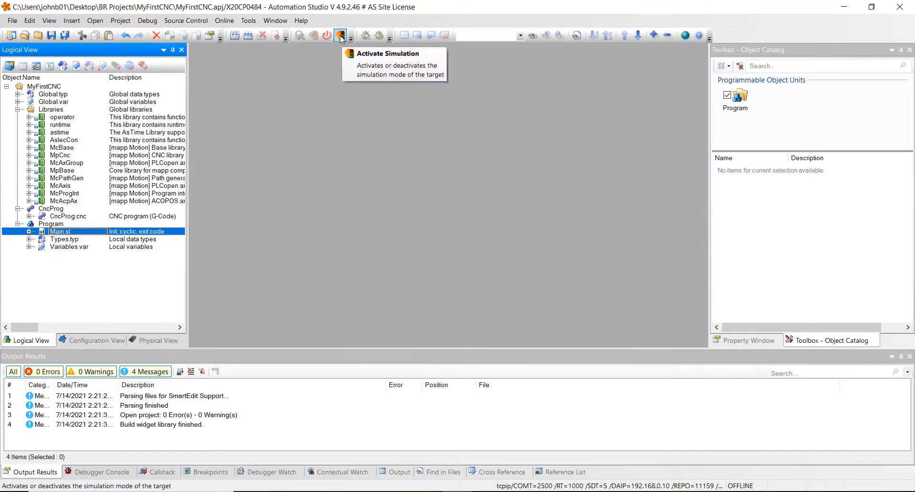
Activate simulation mode so the target runs in ARsim.
left_click(341, 36)
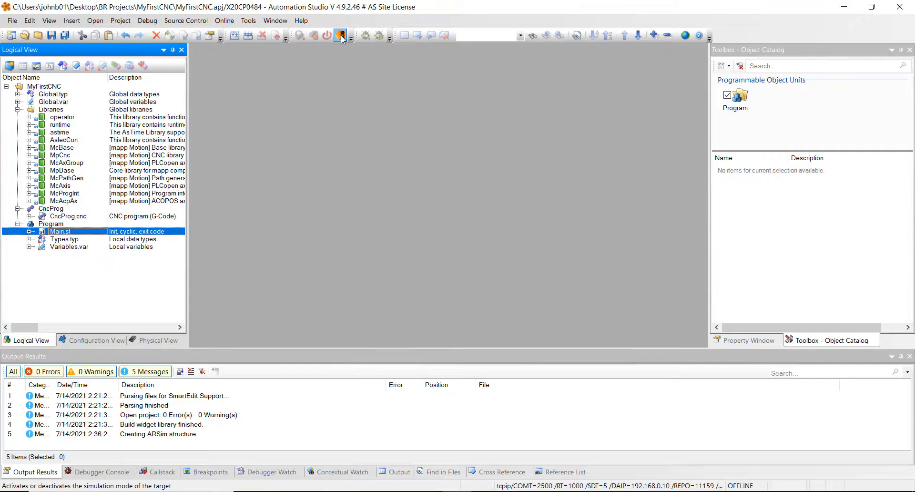
left_click(341, 36)
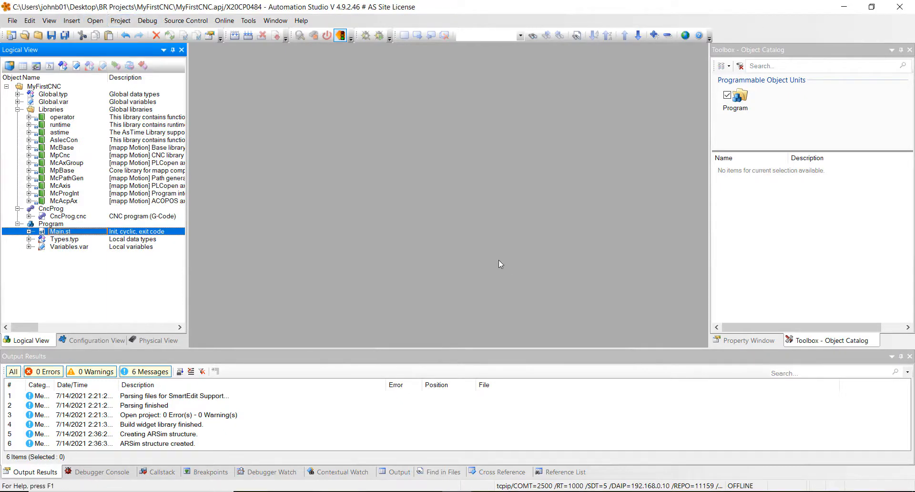
mouse_move(758, 489)
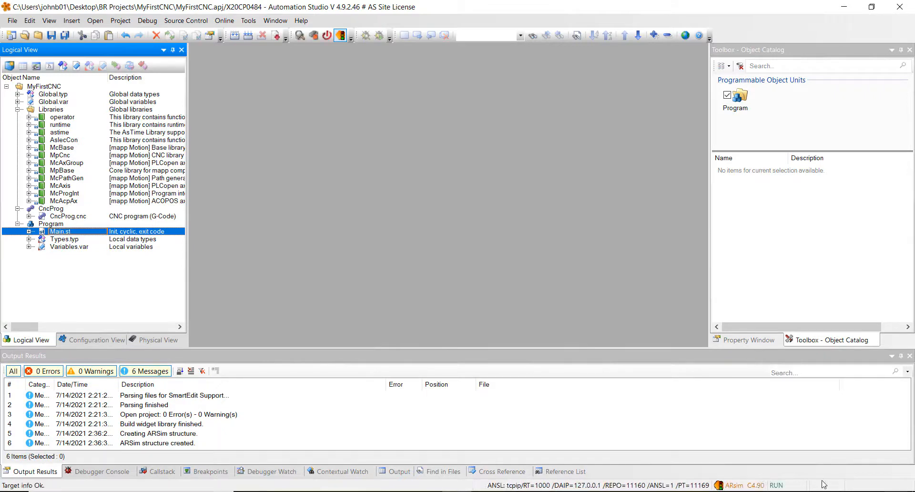
left_click(120, 20)
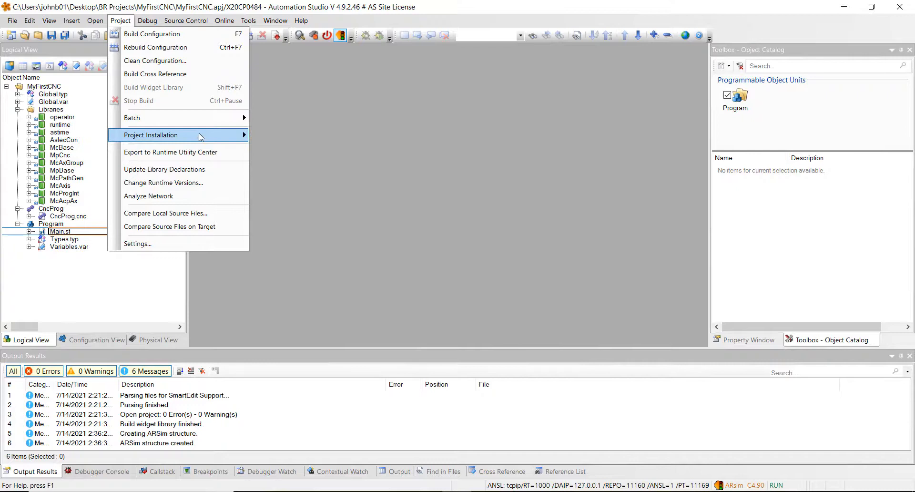
mouse_move(291, 148)
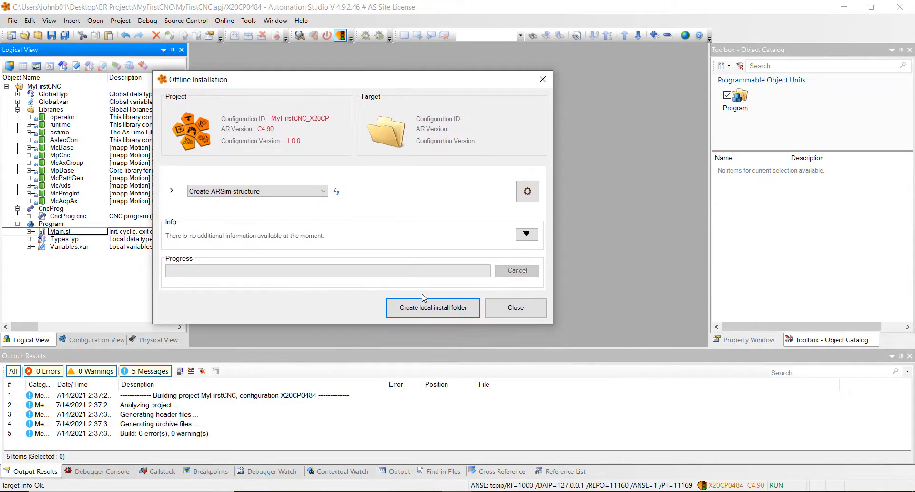
Run the offline installation to recreate the ARsim structure, then close the installation window.
left_click(433, 308)
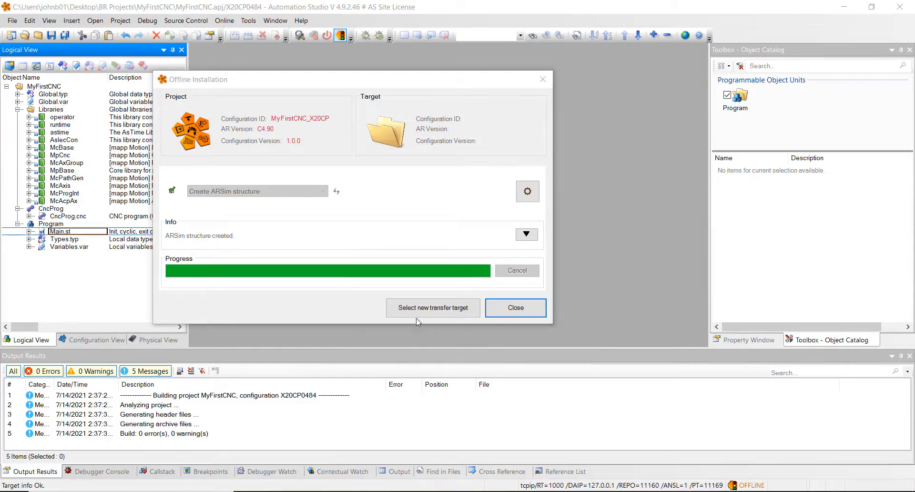
mouse_move(432, 308)
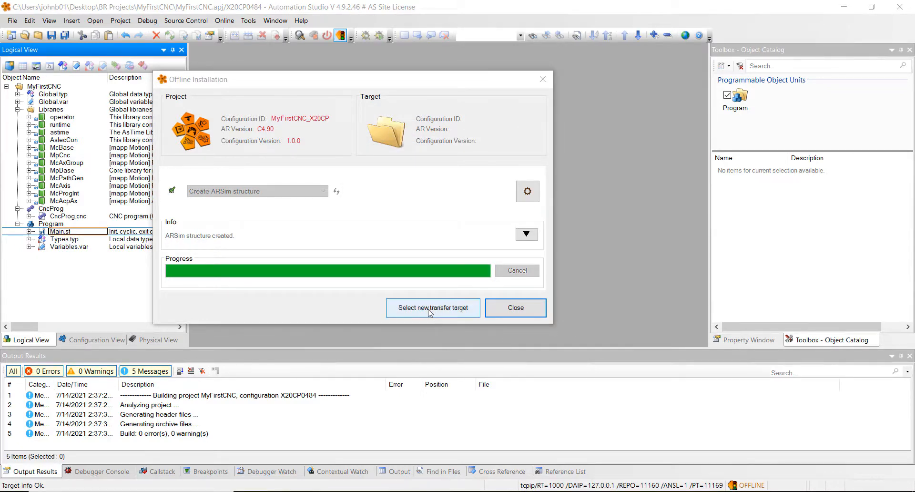
left_click(433, 308)
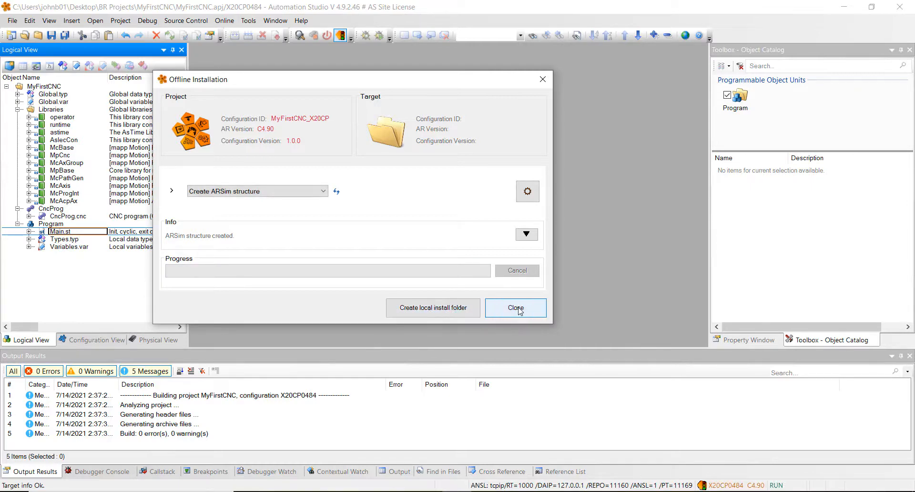
left_click(515, 308)
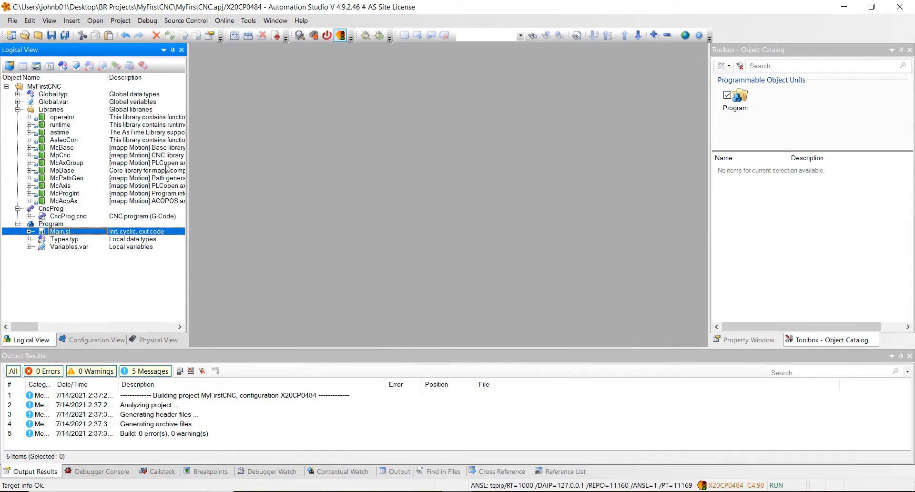
left_click(51, 223)
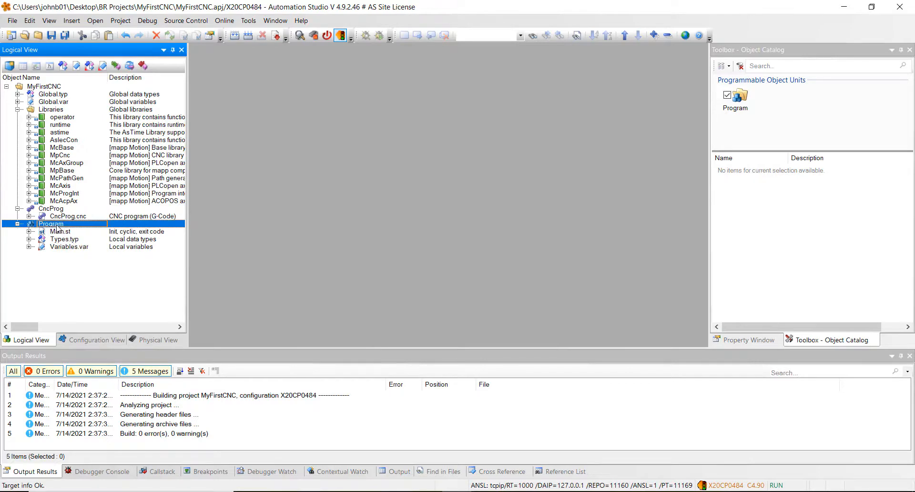
Open a watch window for Program and add the MpCnc2Axis_0 function block to it.
right_click(51, 223)
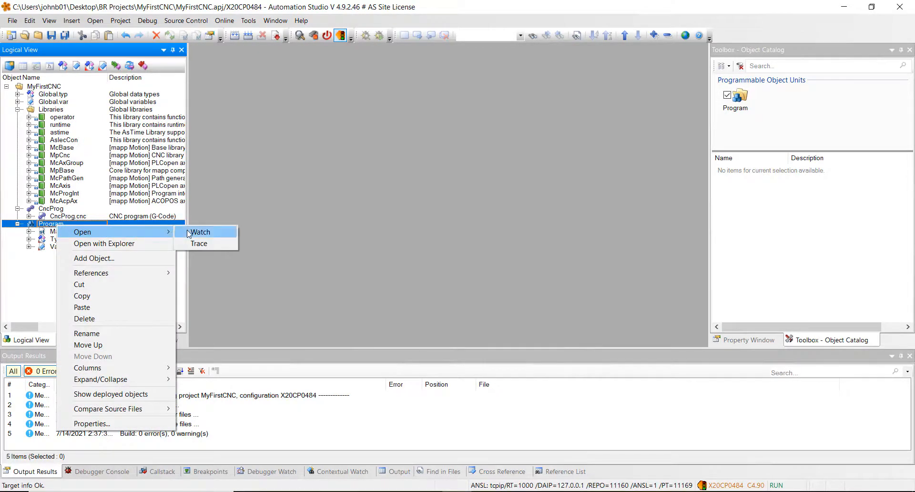
left_click(200, 232)
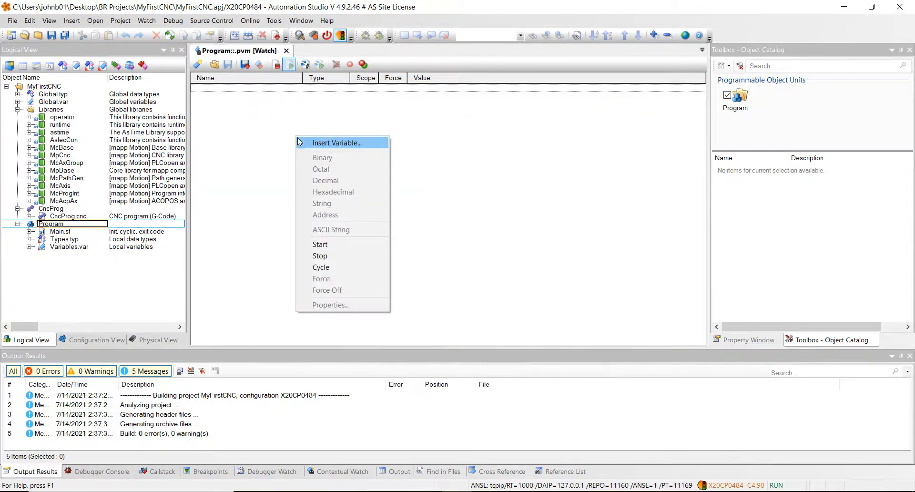
left_click(337, 143)
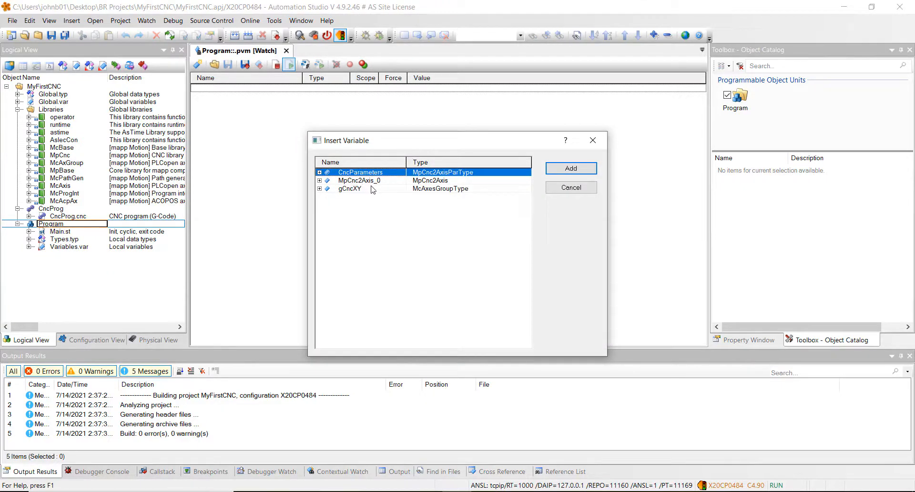
left_click(360, 180)
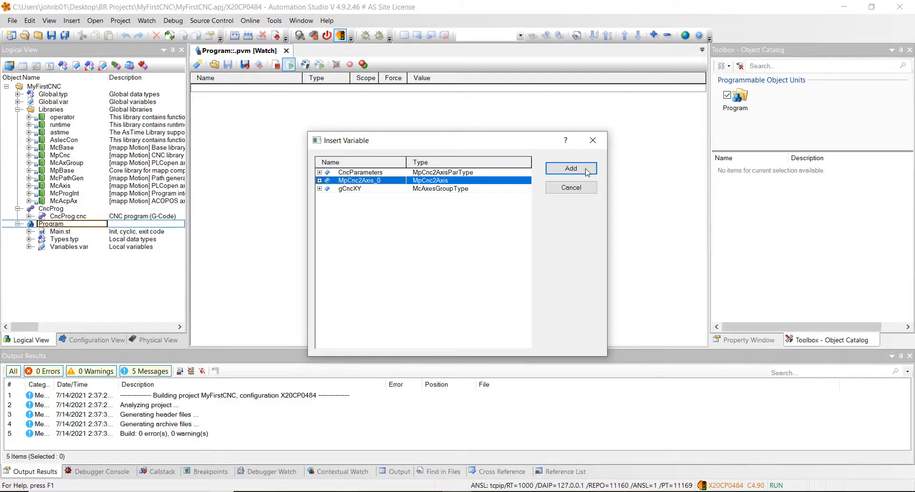
left_click(571, 169)
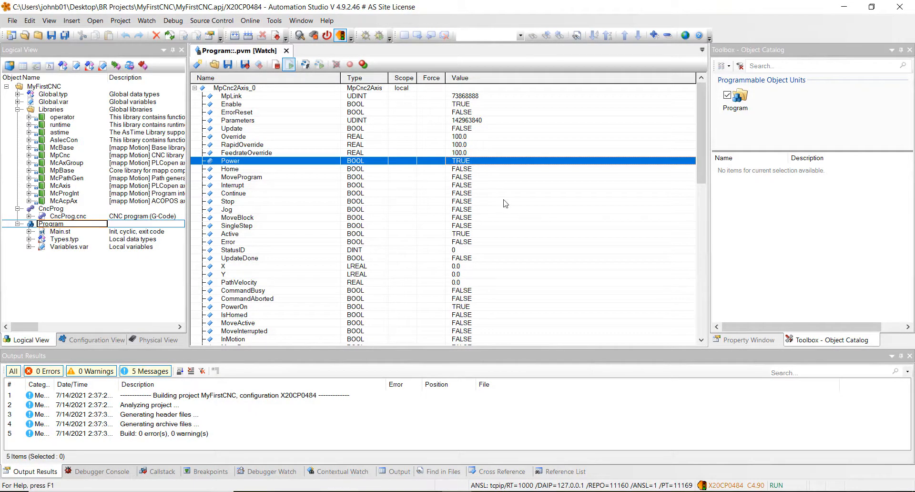
Set MpCnc2Axis_0.Home to TRUE until homed, then reset Home to FALSE.
scroll("down", 3)
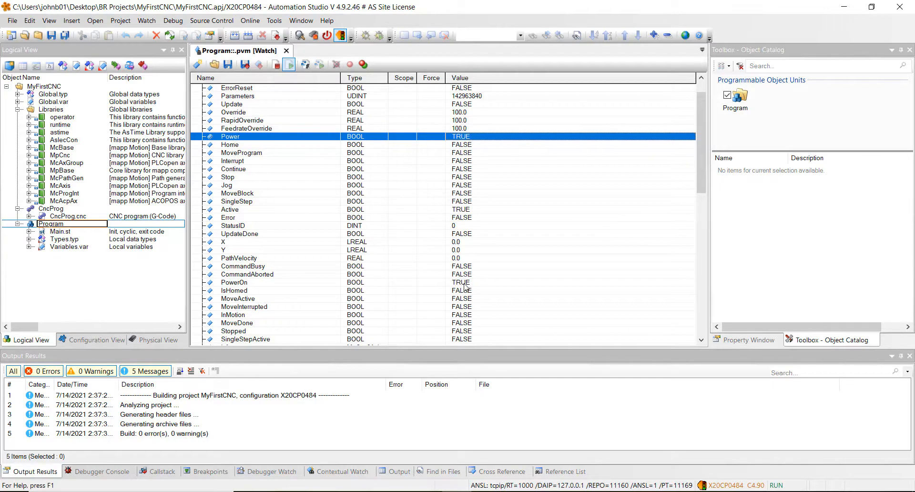
left_click(234, 282)
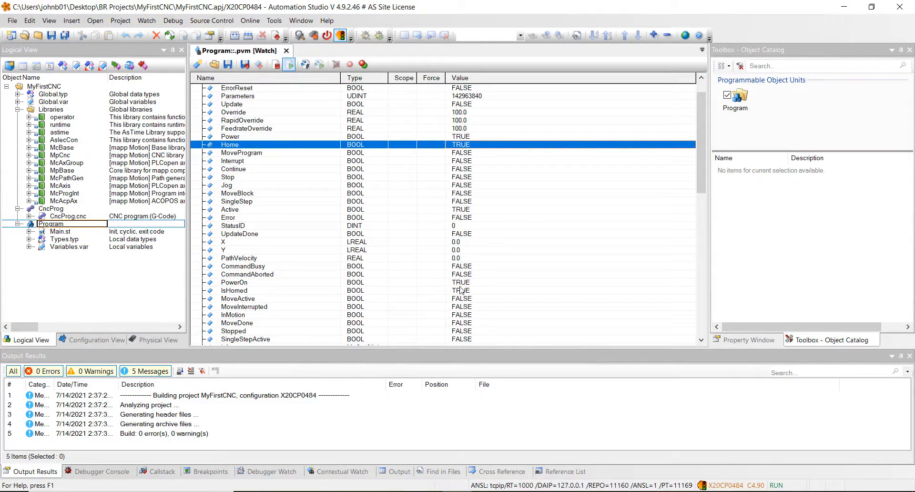
double_click(460, 144)
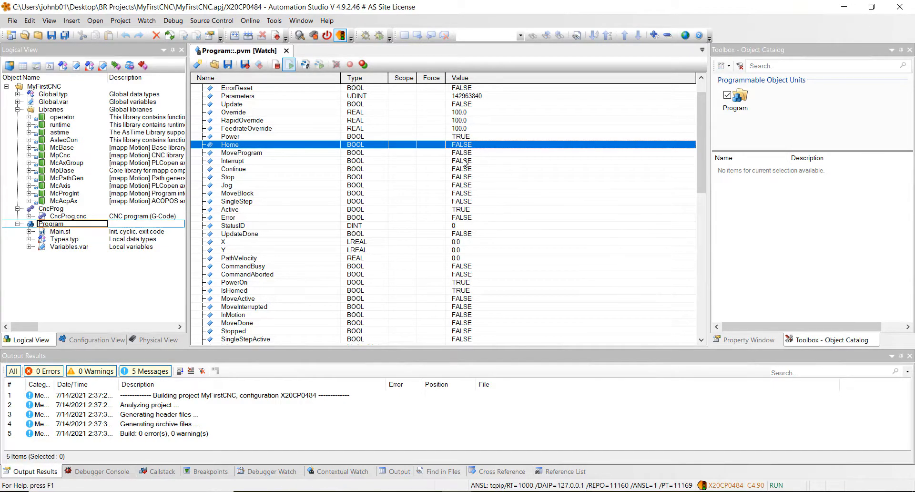
left_click(241, 153)
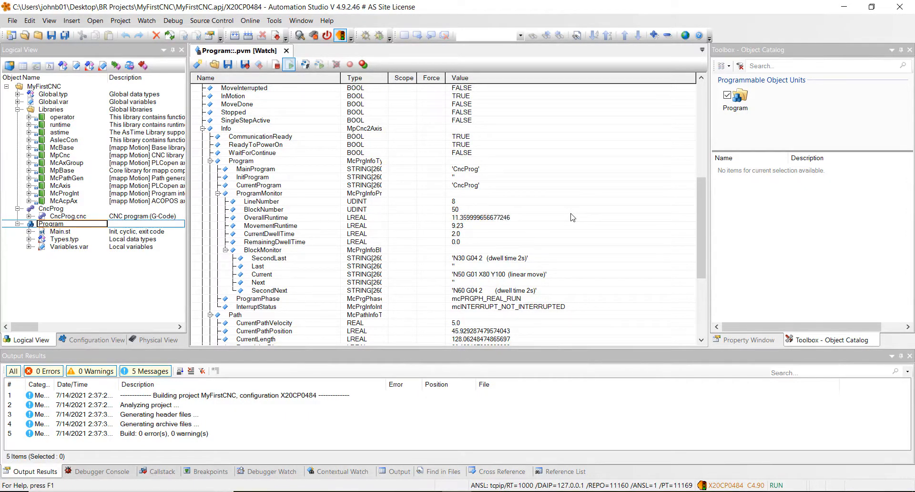
Scroll the watch to the Info structure to monitor CncProg's N50 linear move.
scroll("down", 3)
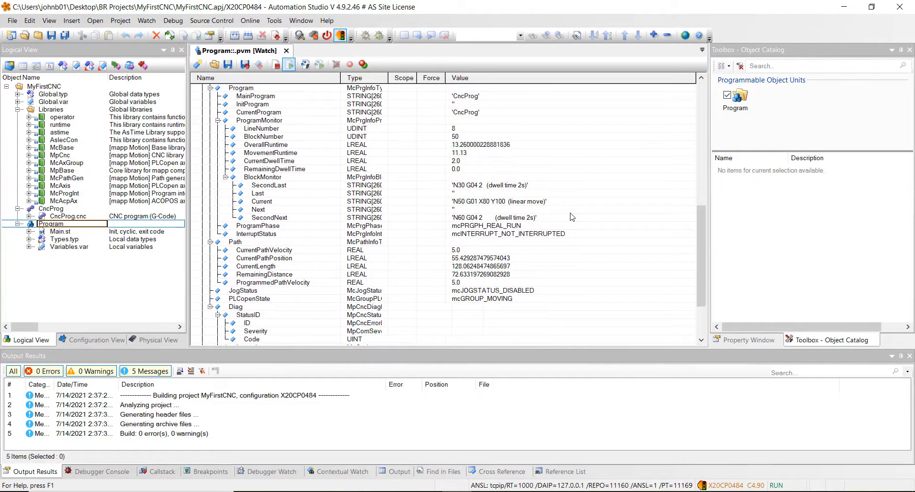